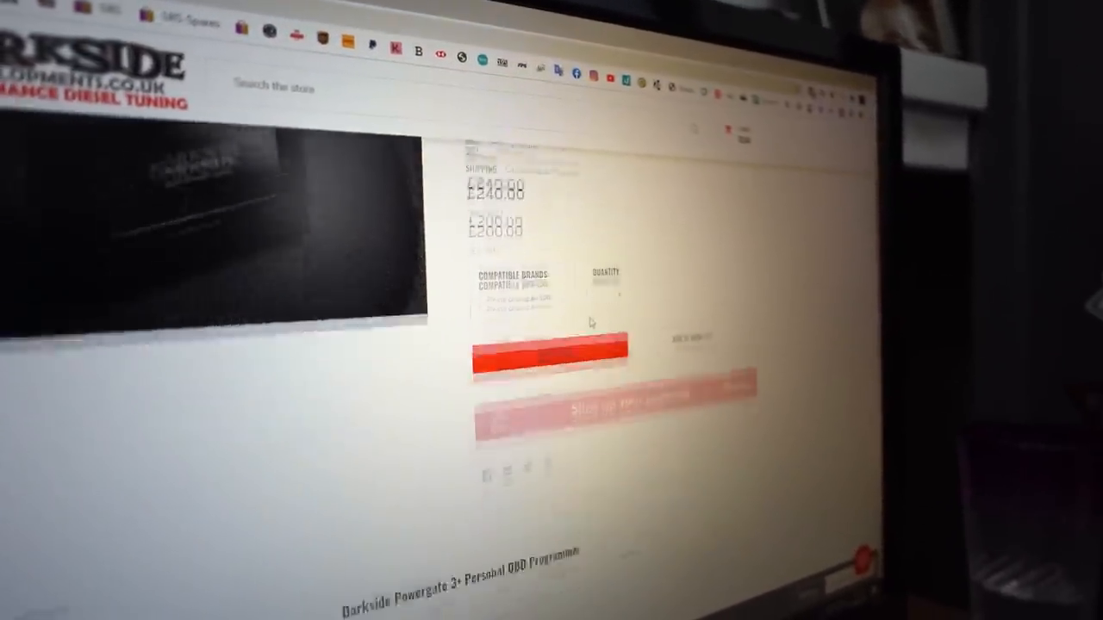
Step: Scroll the Powergate 3+ page down to its Description and the Tuning section with the Powergate Tuning button
scroll("down", 3)
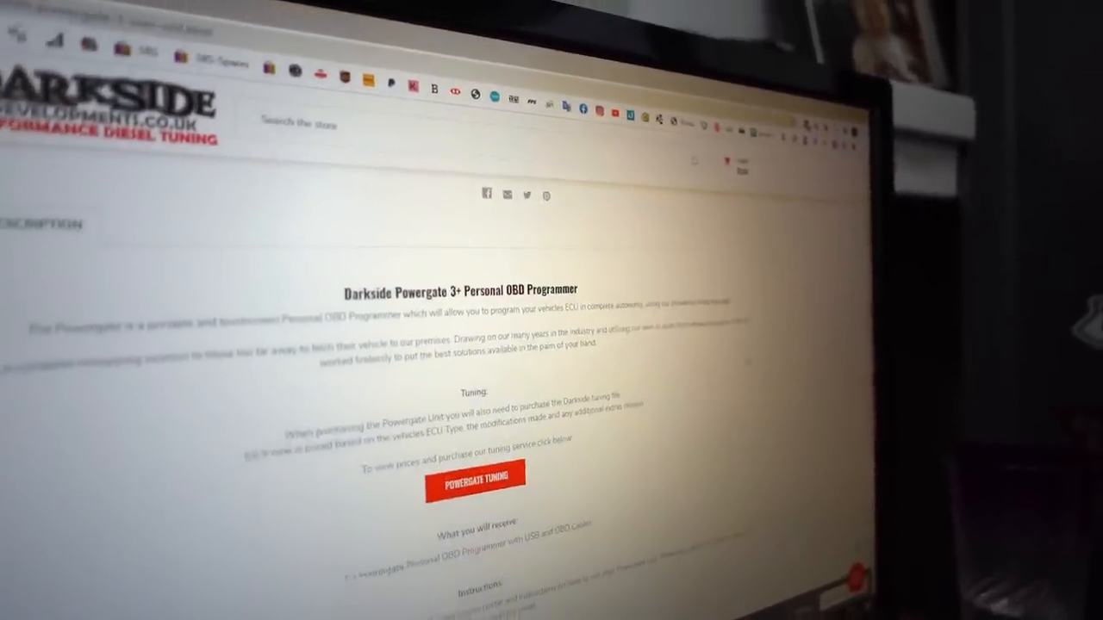
scroll("down", 3)
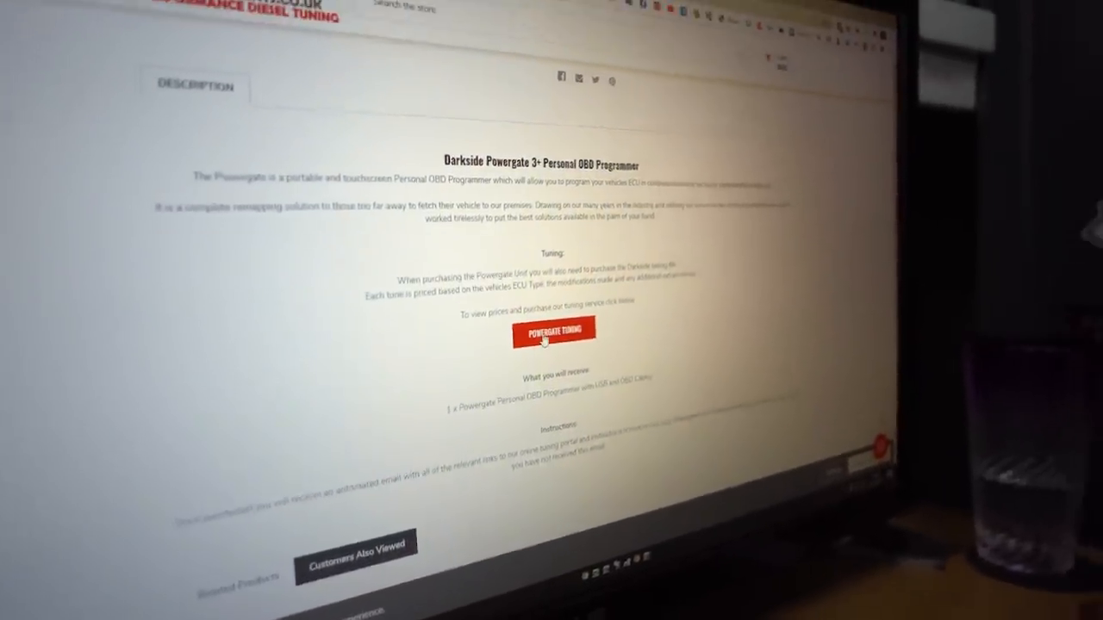
scroll("down", 3)
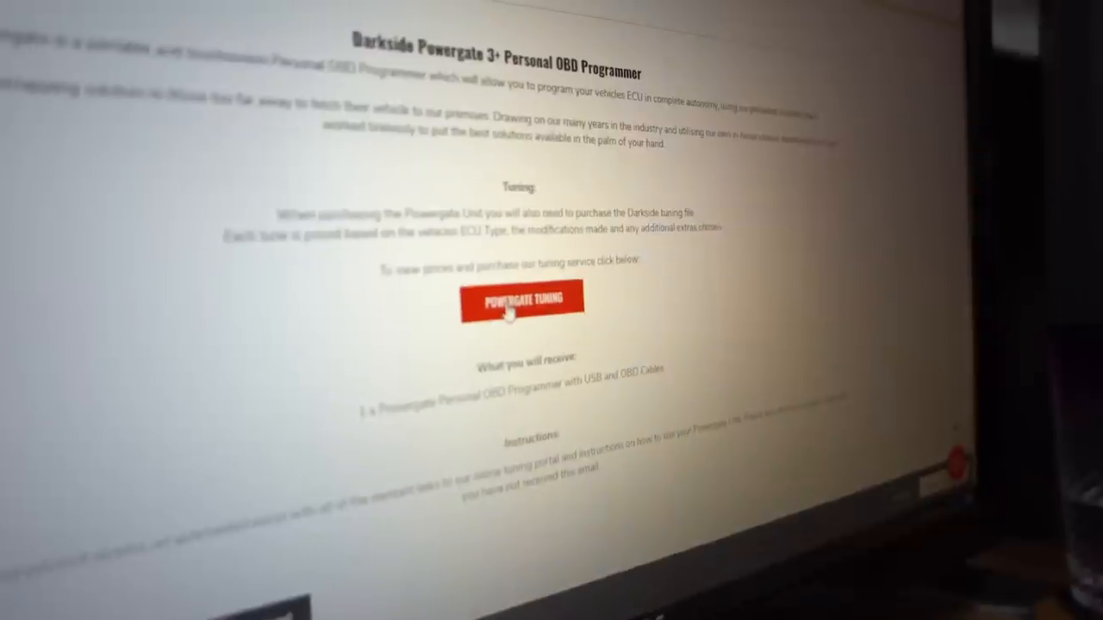
Step: Go to the Powergate Remote Tuning page and bring its login notice and Data Logging section into view
left_click(521, 300)
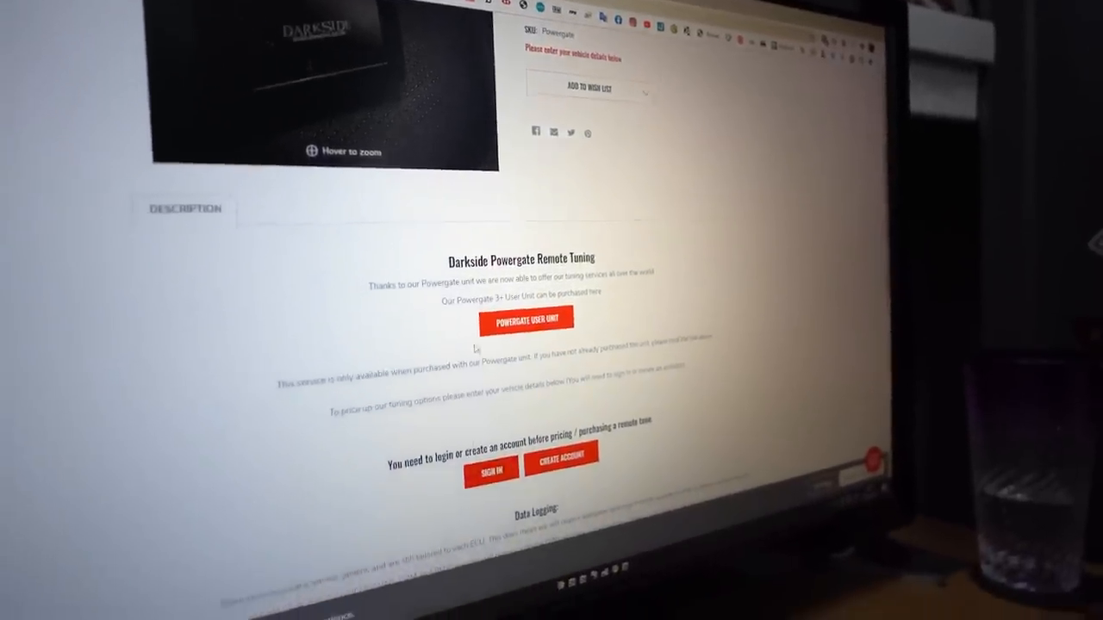
scroll("down", 3)
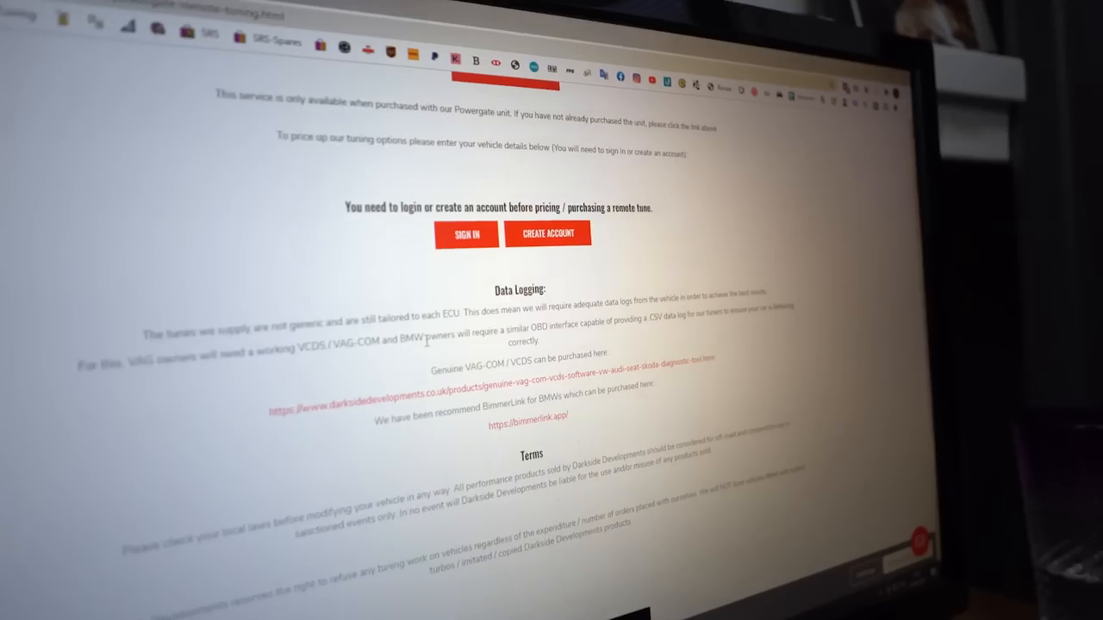